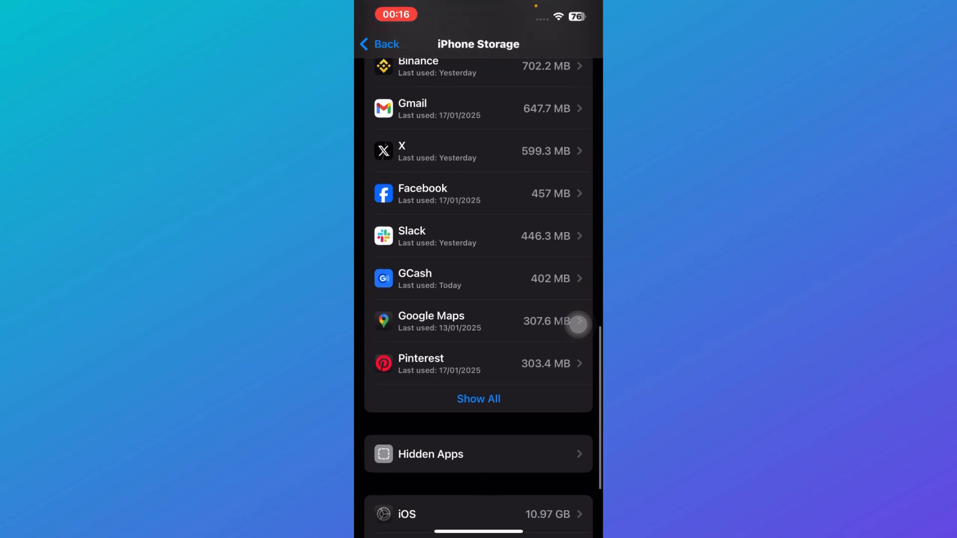
# Search the App Store for 'gcash' and view the GCash product page for update status
pyautogui.scroll(-3)
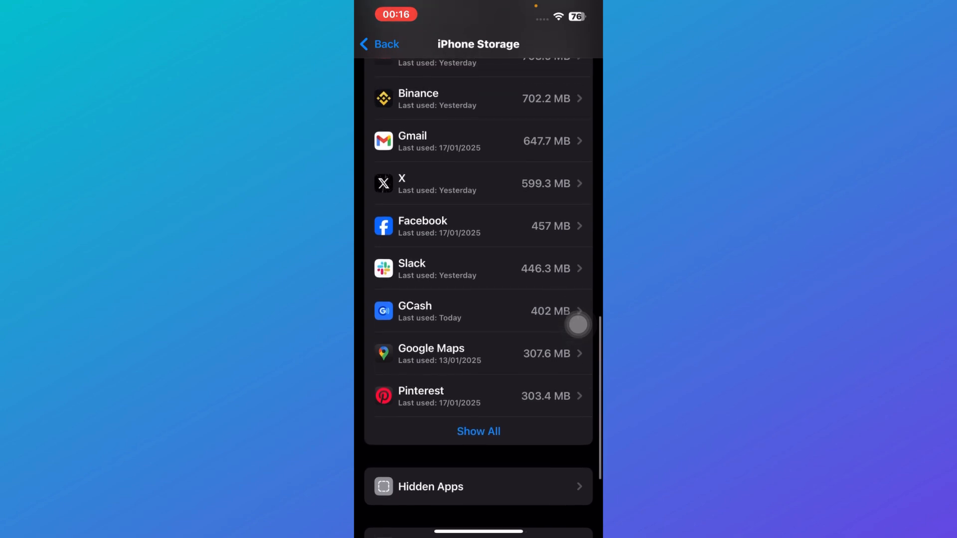
pyautogui.scroll(-3)
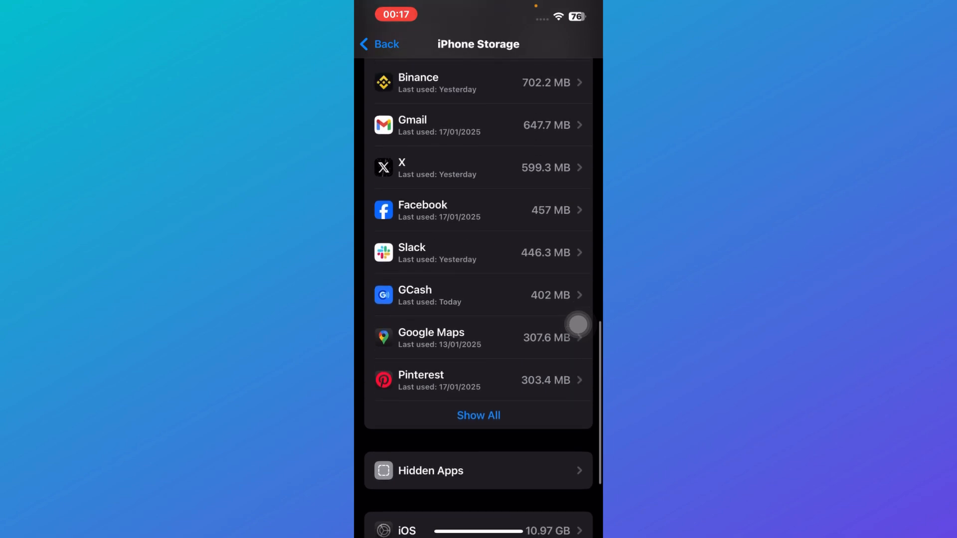
pyautogui.scroll(3)
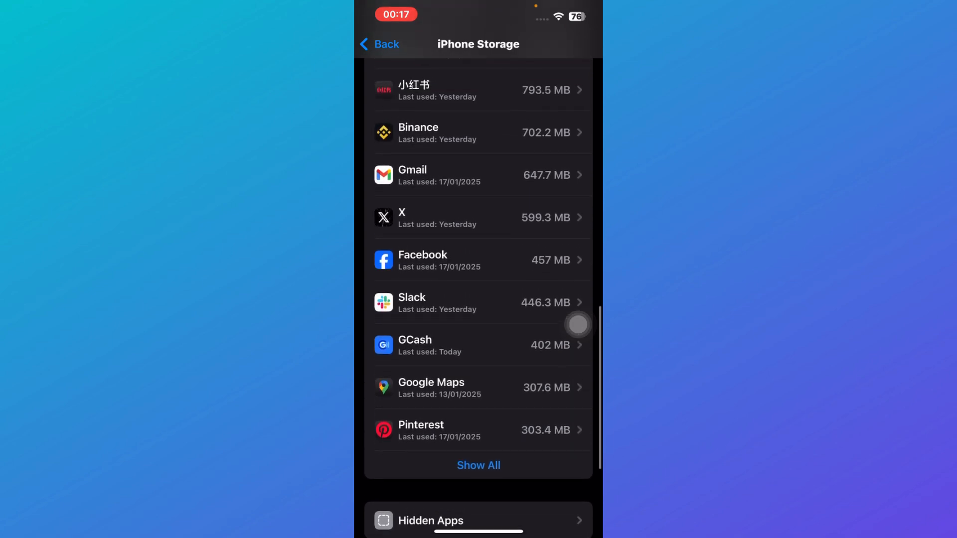
pyautogui.scroll(-3)
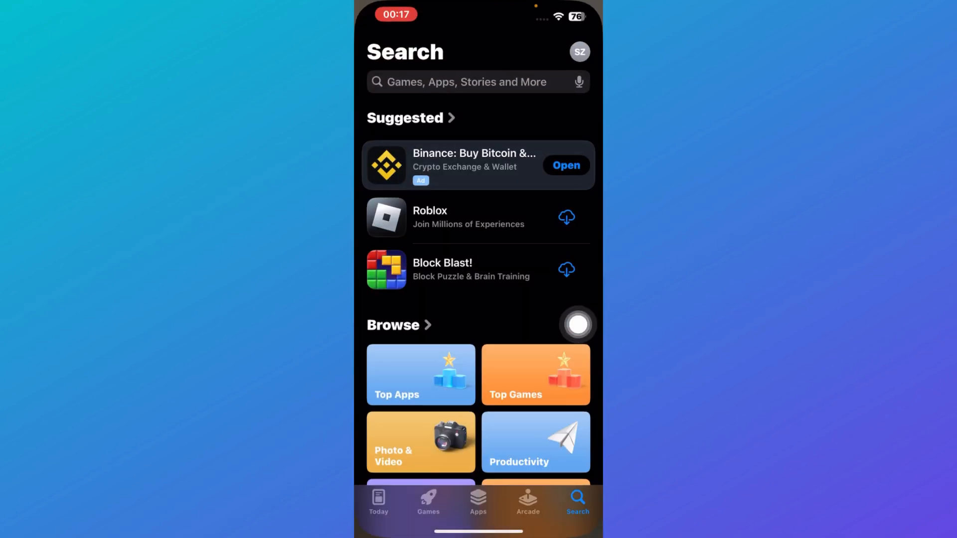
pyautogui.write('gcash')
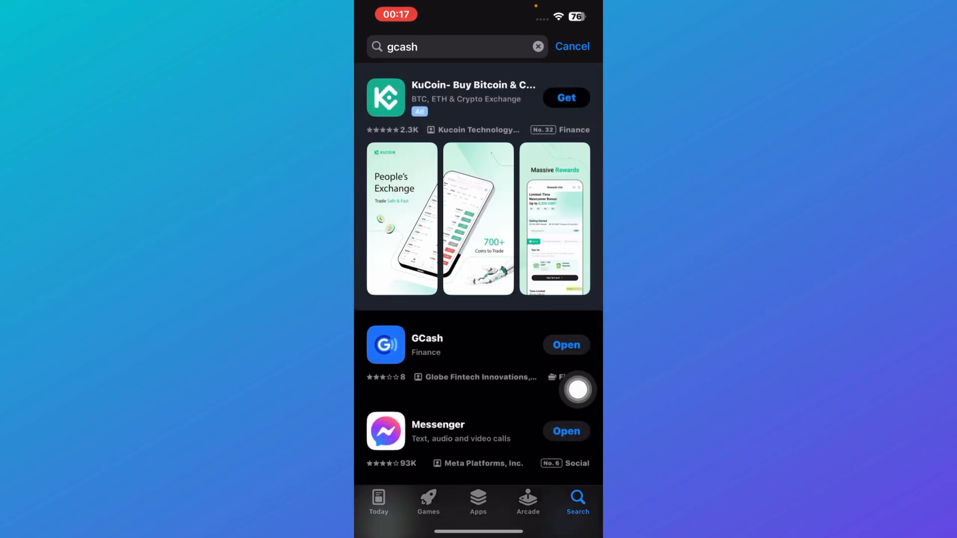
pyautogui.click(427, 345)
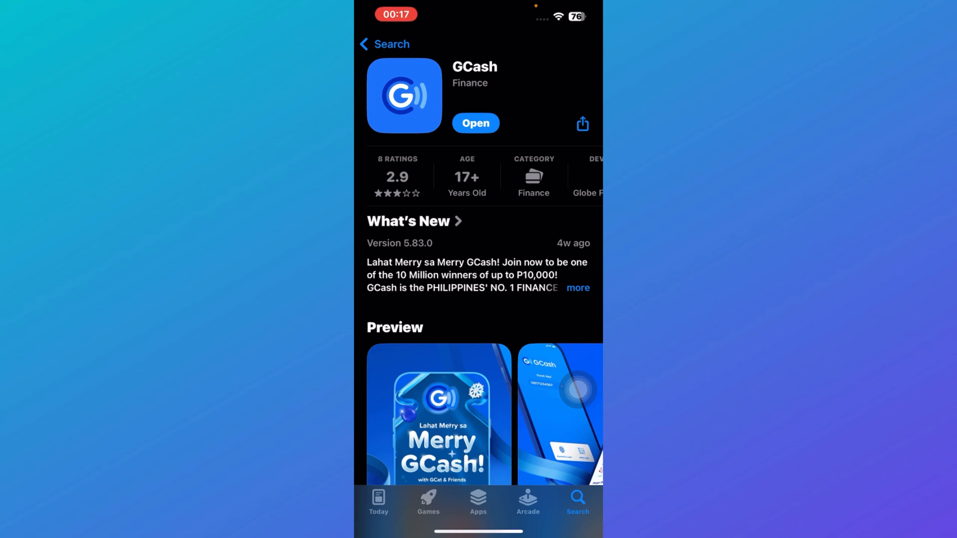
# Return from the GCash page to search results, then back out of iPhone Storage to main Settings
pyautogui.click(385, 44)
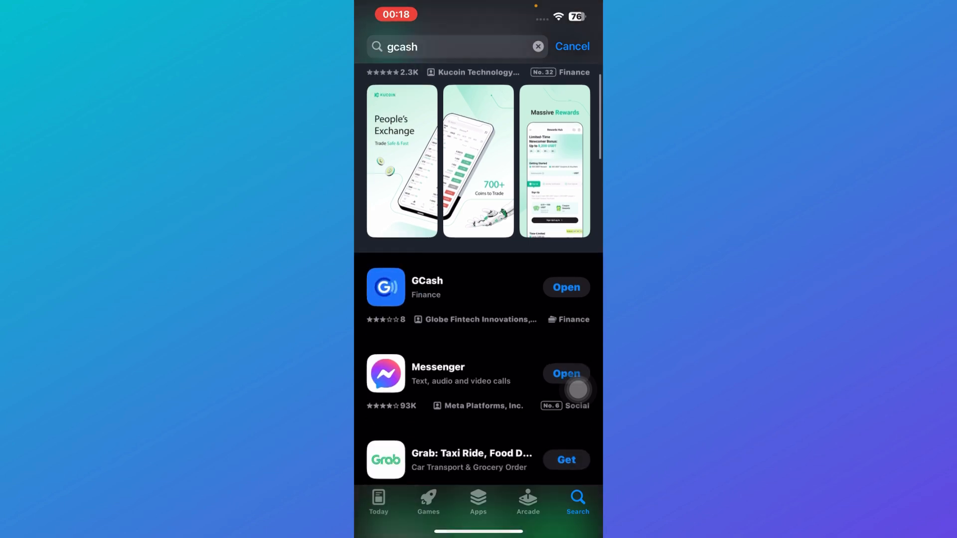
pyautogui.scroll(-3)
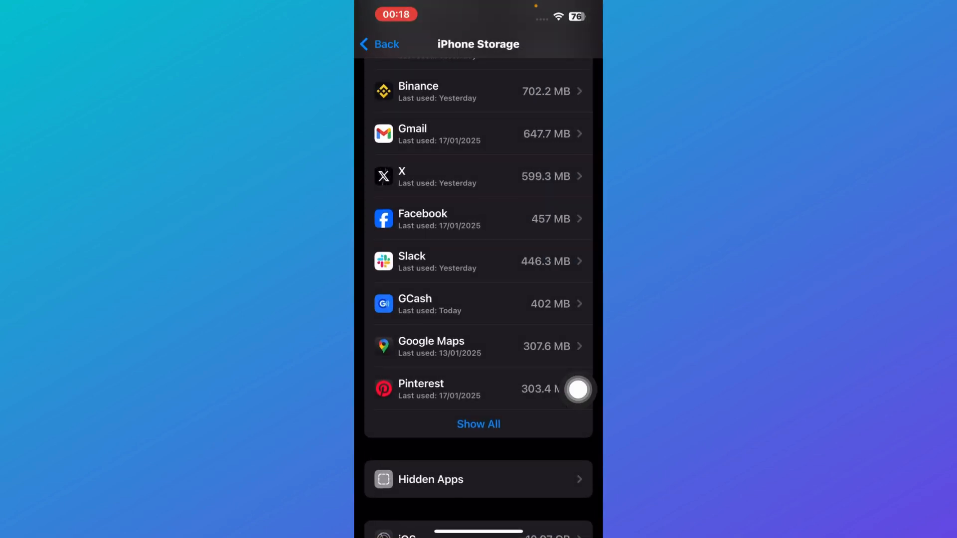
pyautogui.click(378, 44)
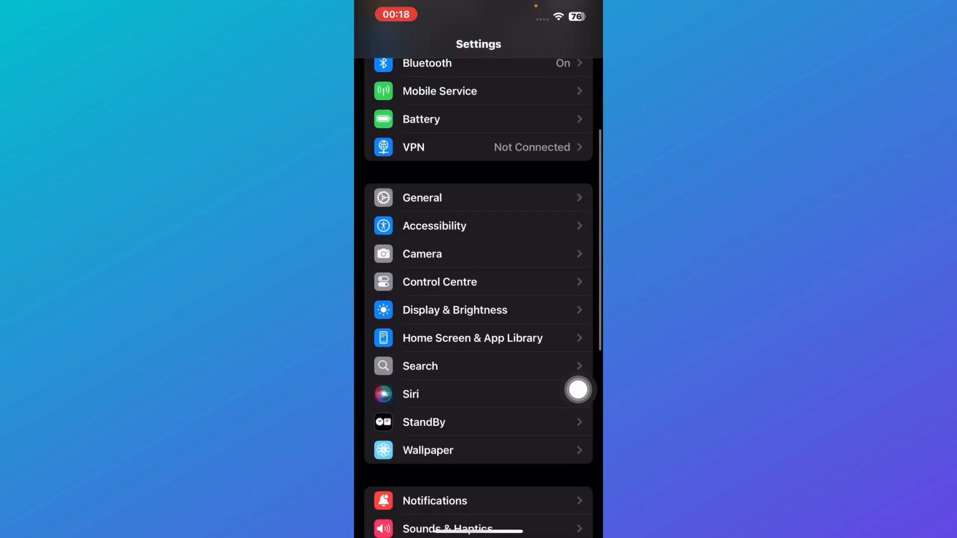